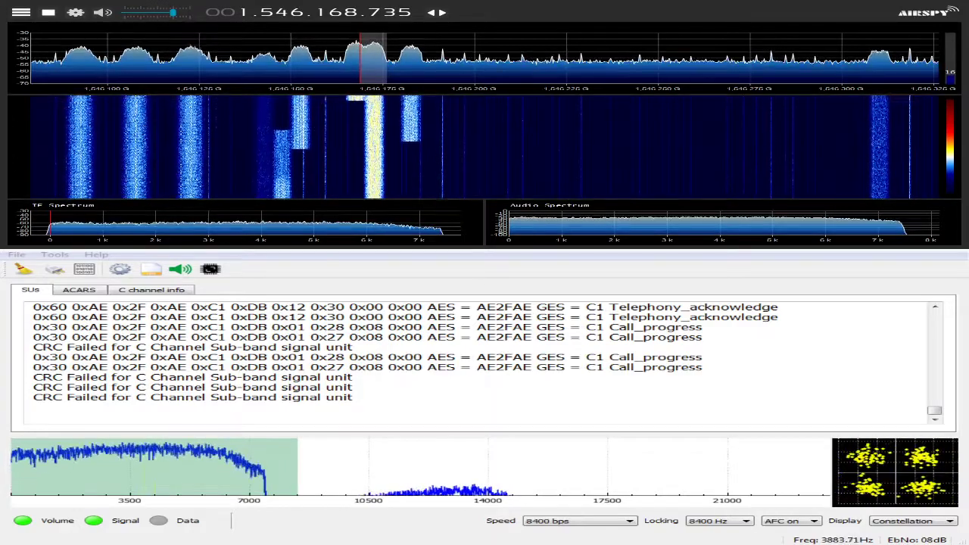
mouse_move(409, 133)
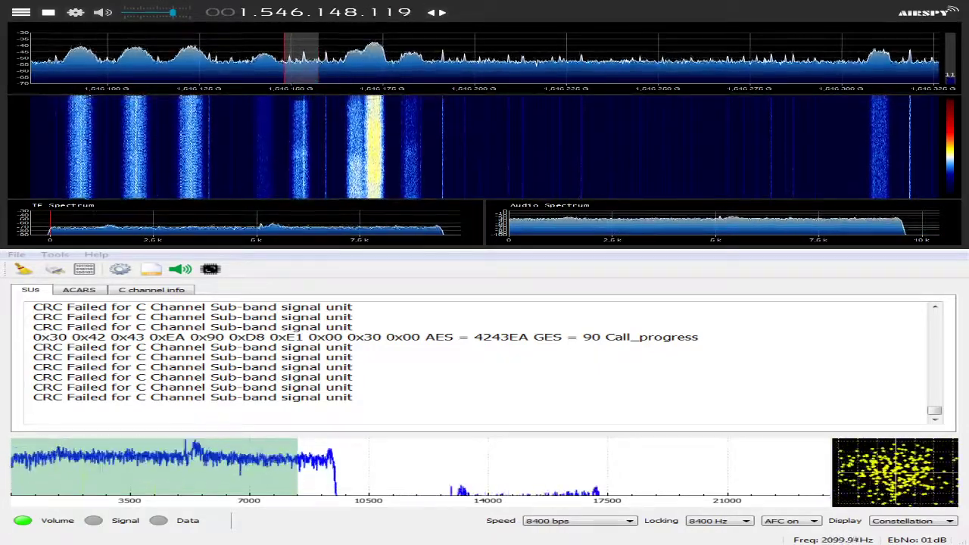
mouse_move(396, 135)
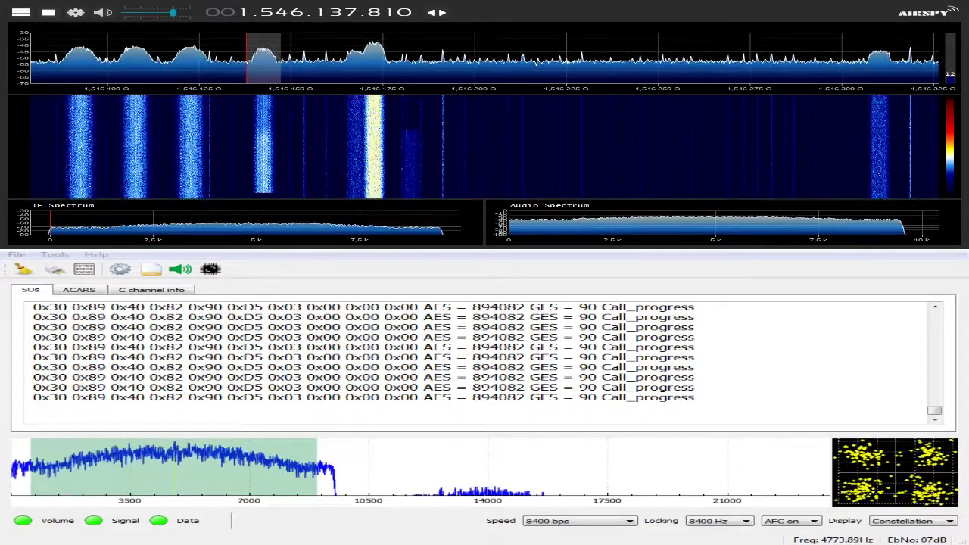
mouse_move(563, 130)
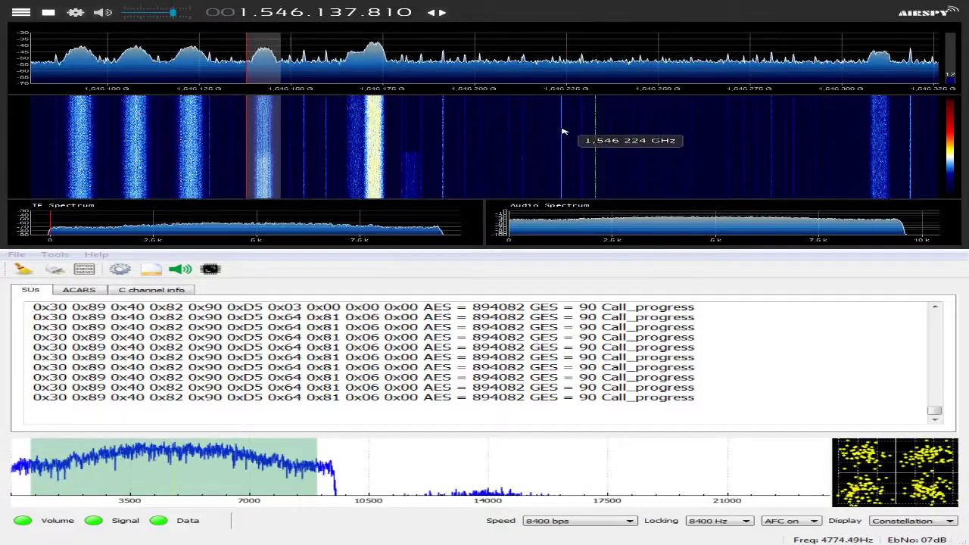
mouse_move(360, 129)
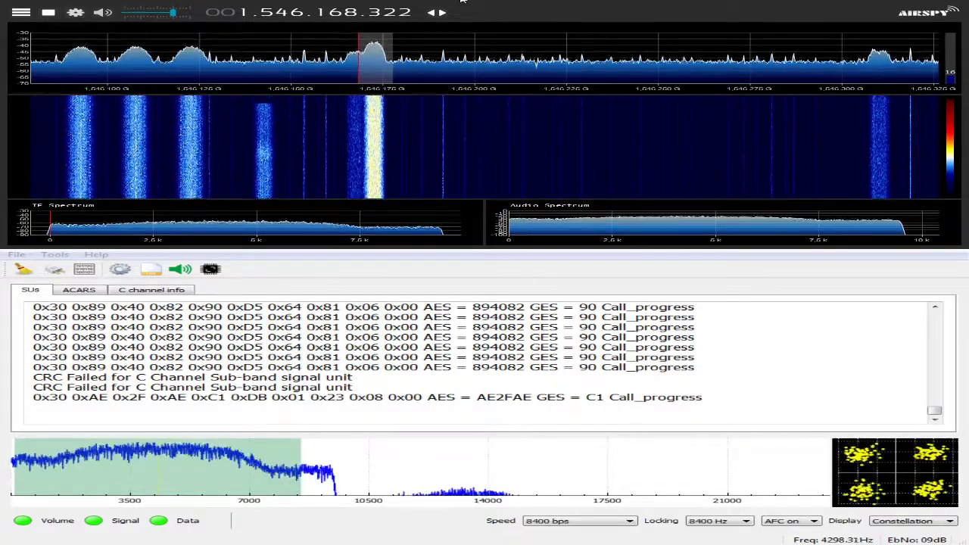
mouse_move(596, 127)
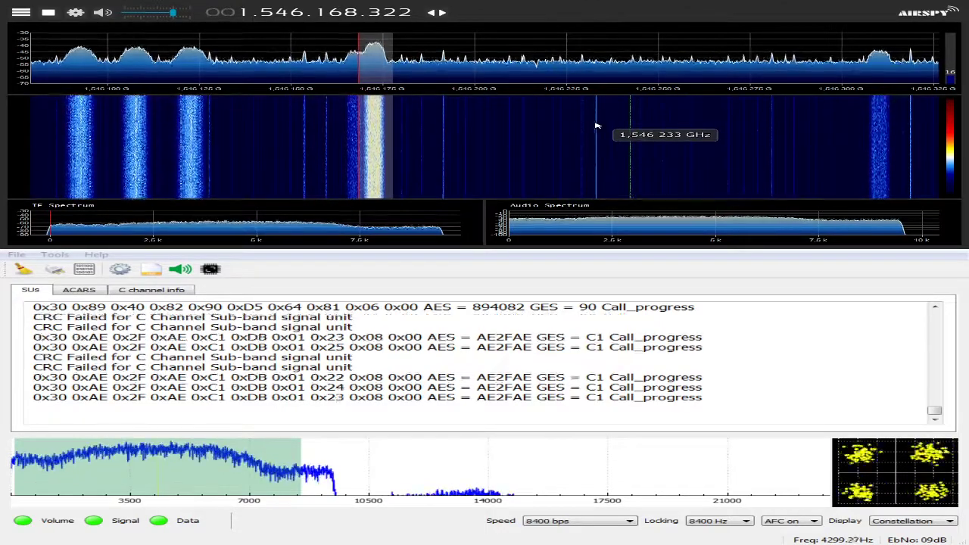
mouse_move(269, 128)
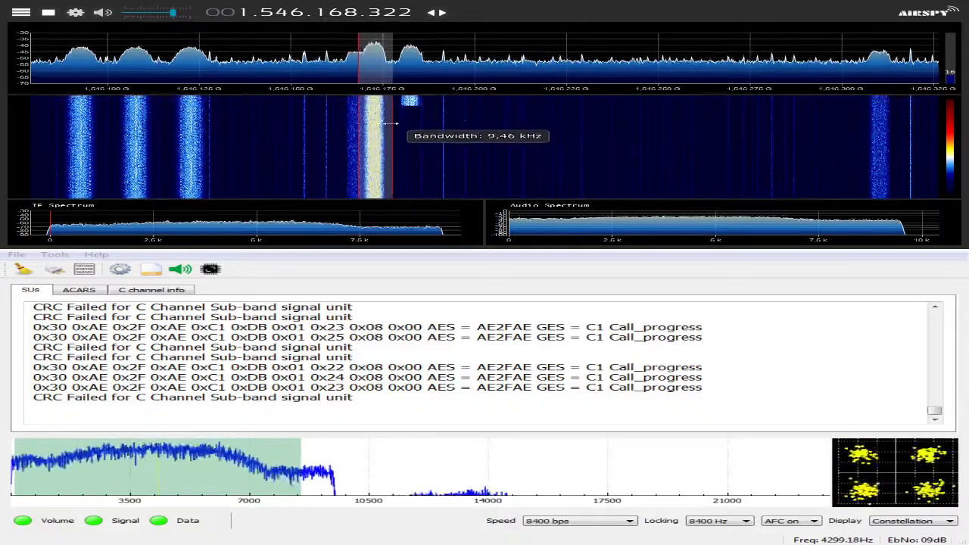
mouse_move(511, 53)
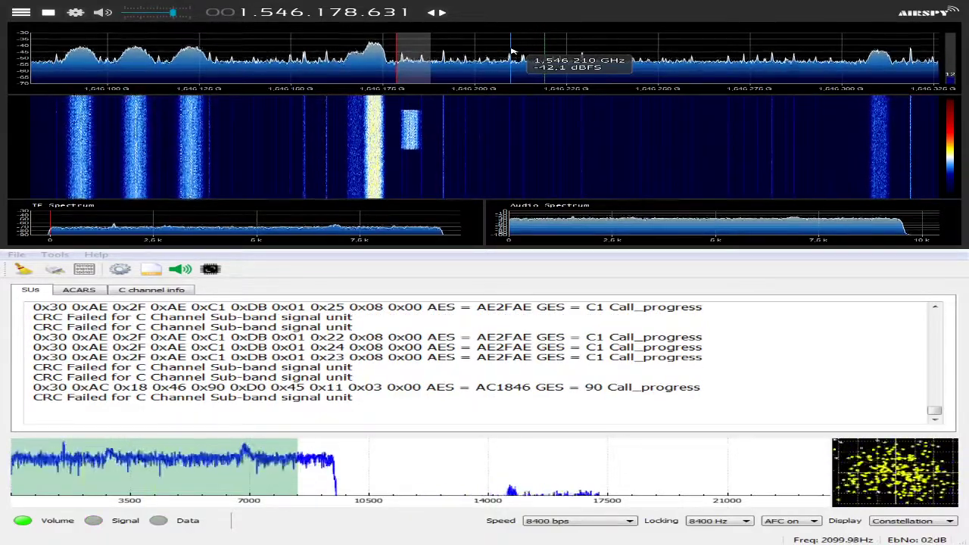
mouse_move(512, 133)
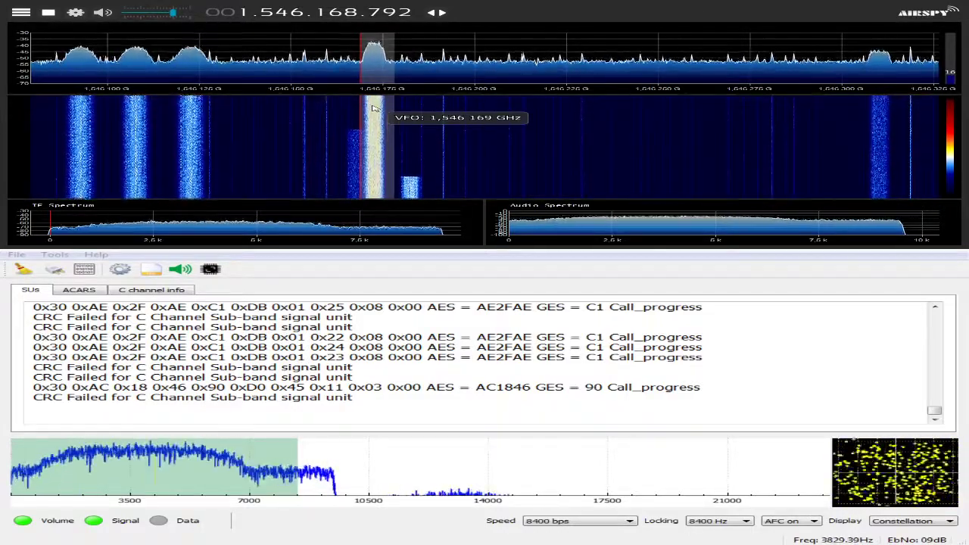
mouse_move(371, 115)
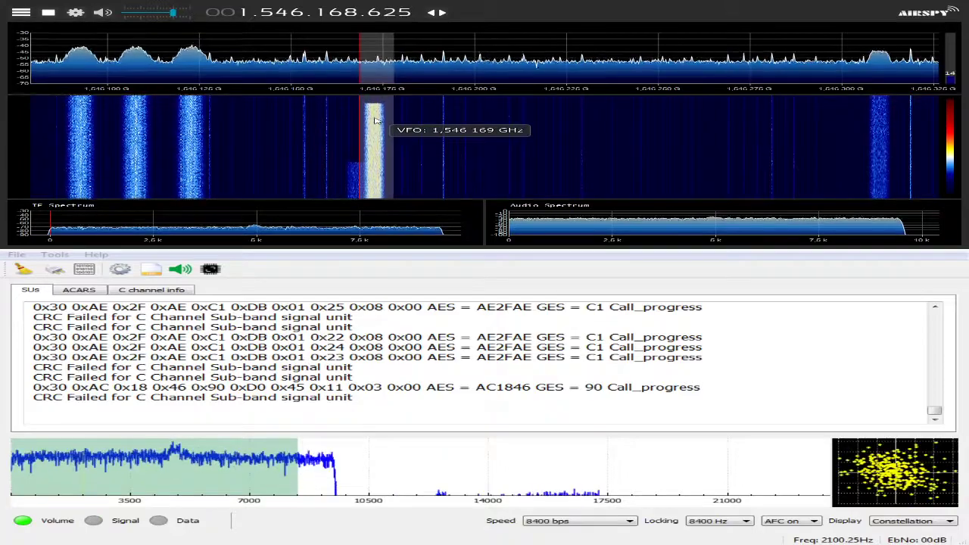
Step: Retune the VFO down from the bright carrier to the weaker signal at about 1,546.143 MHz
left_click(284, 121)
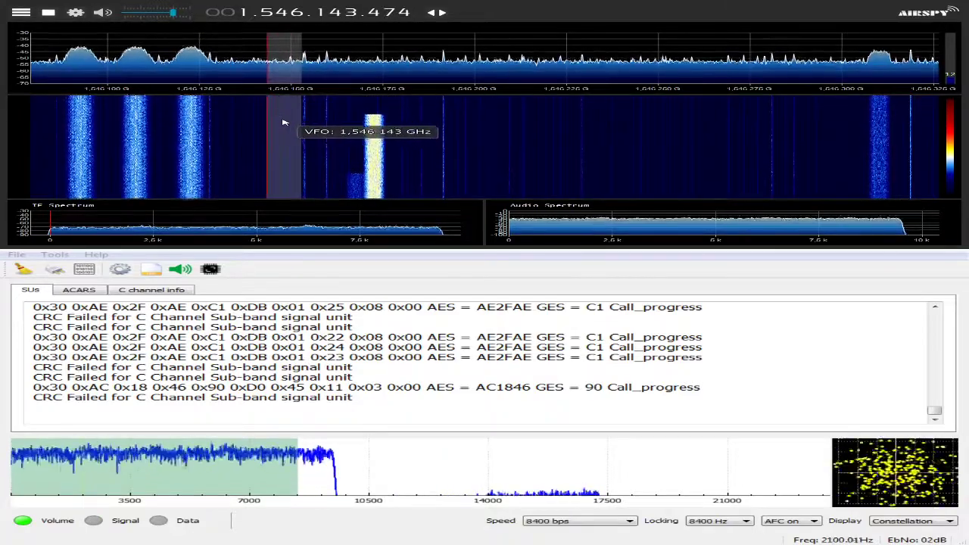
mouse_move(386, 119)
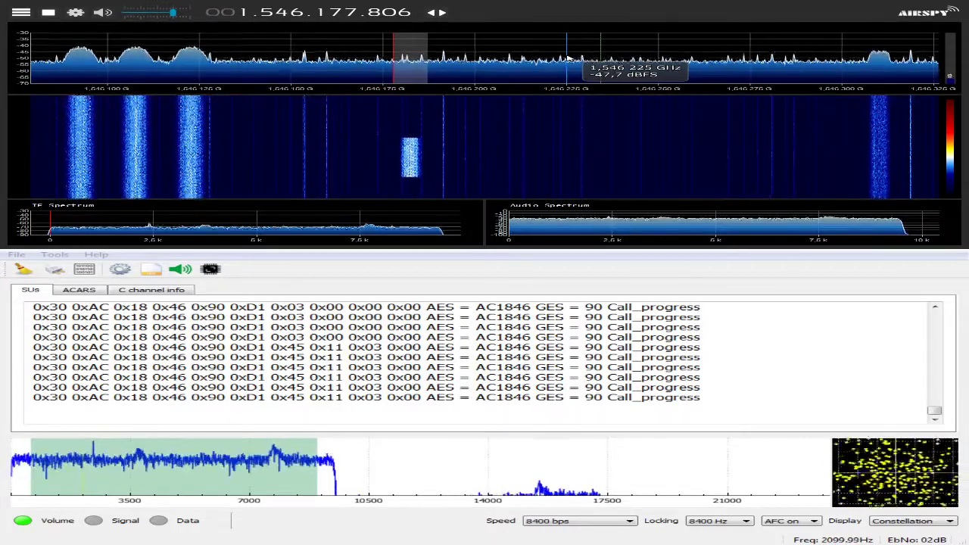
mouse_move(271, 124)
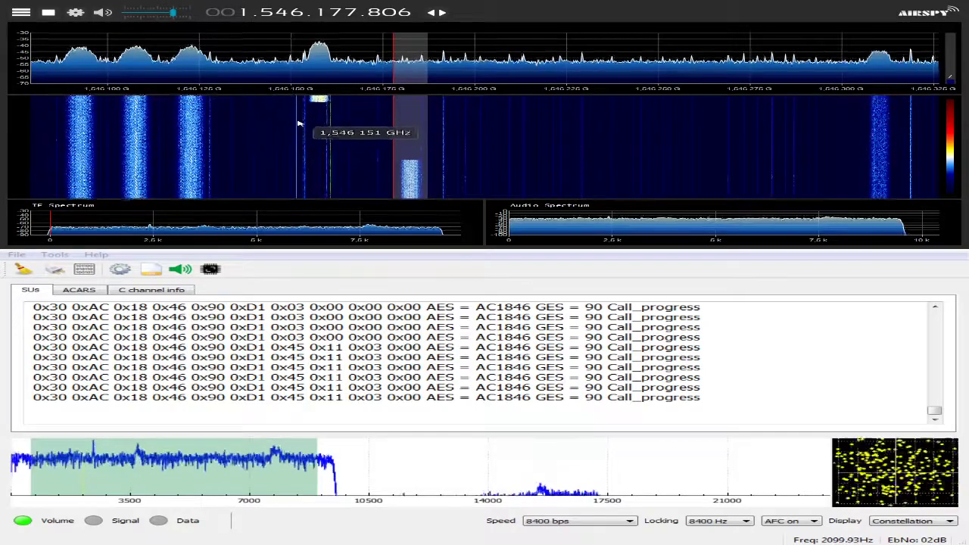
mouse_move(537, 42)
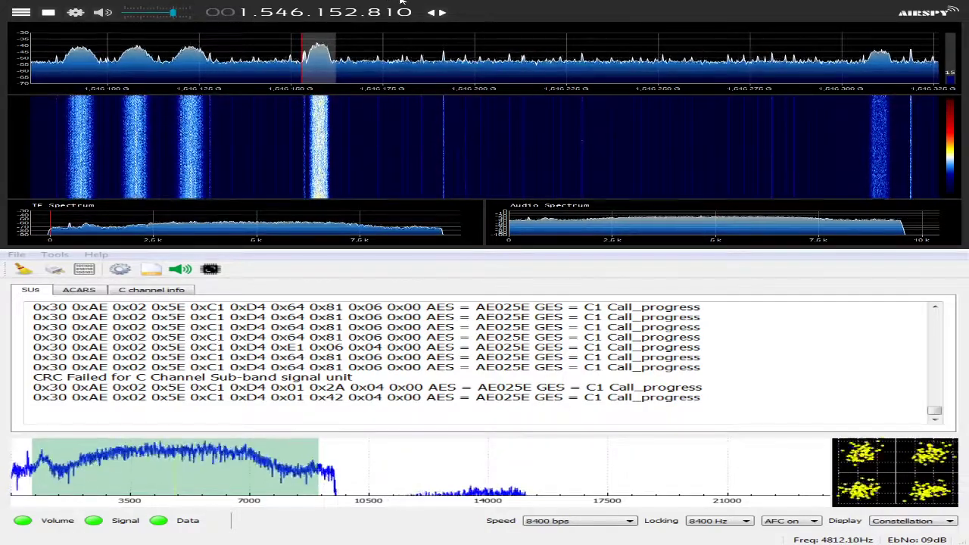
mouse_move(501, 70)
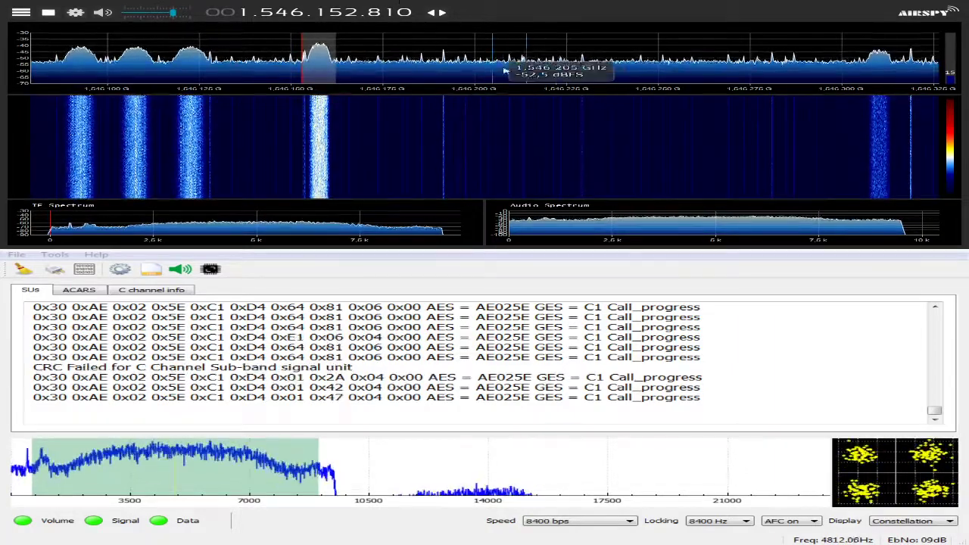
mouse_move(687, 121)
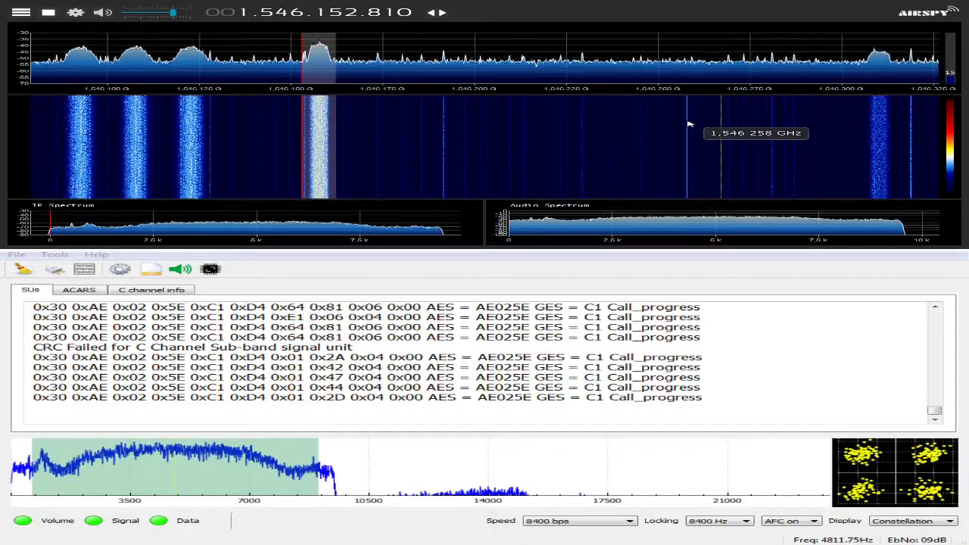
mouse_move(563, 144)
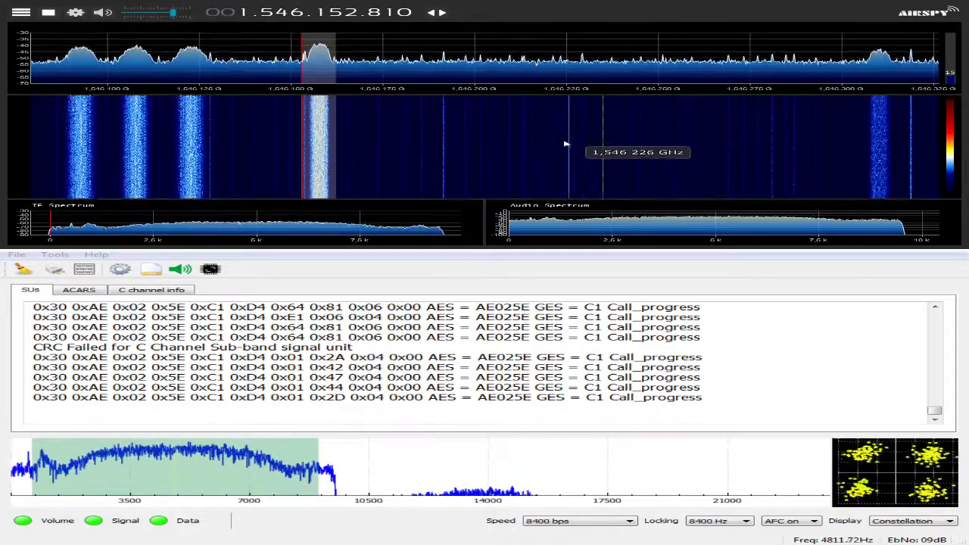